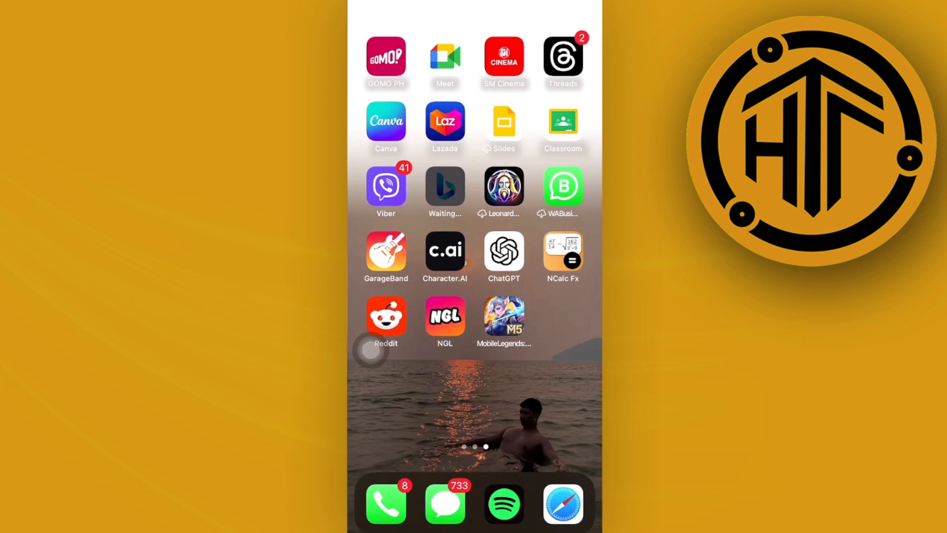
Step: Wait for the Leonardo.Ai icon to finish downloading on the home screen
{"action": "left_click", "coordinate": [503, 186]}
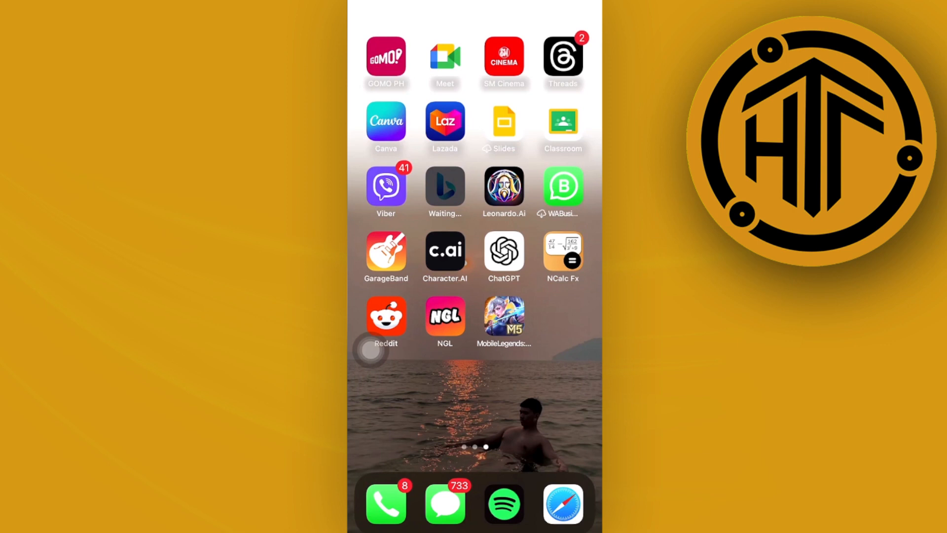
Step: Launch Leonardo.Ai and scroll down through the Recent Creations feed
{"action": "left_click", "coordinate": [503, 186]}
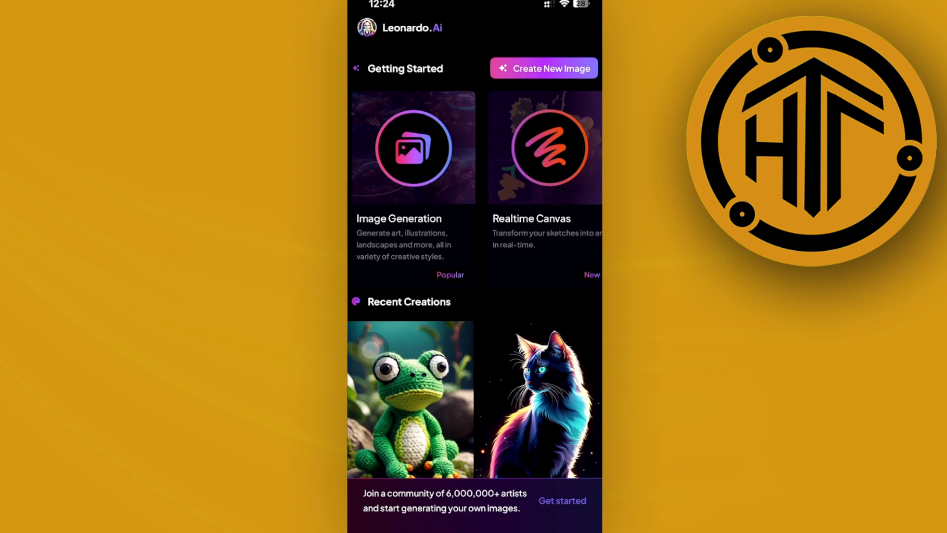
{"action": "scroll", "scroll_direction": "down", "scroll_amount": 3}
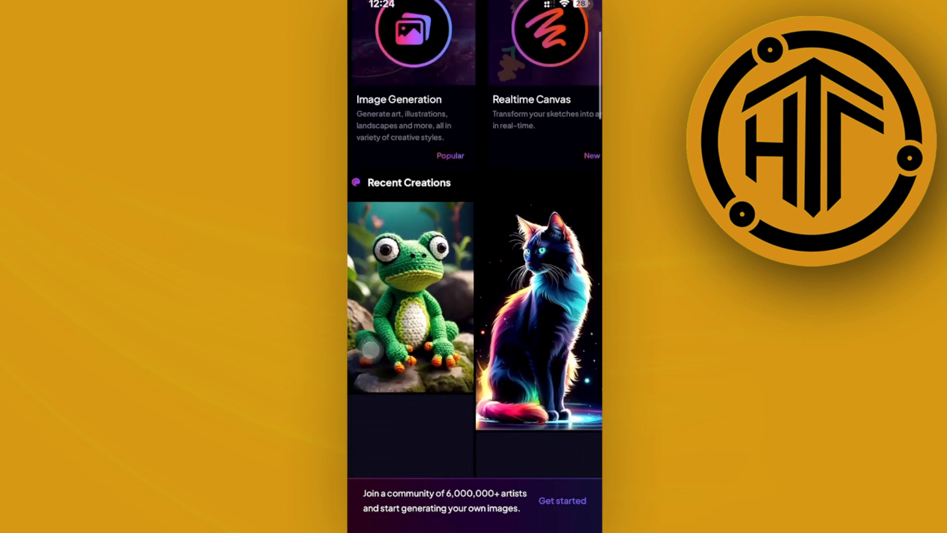
{"action": "scroll", "scroll_direction": "down", "scroll_amount": 3}
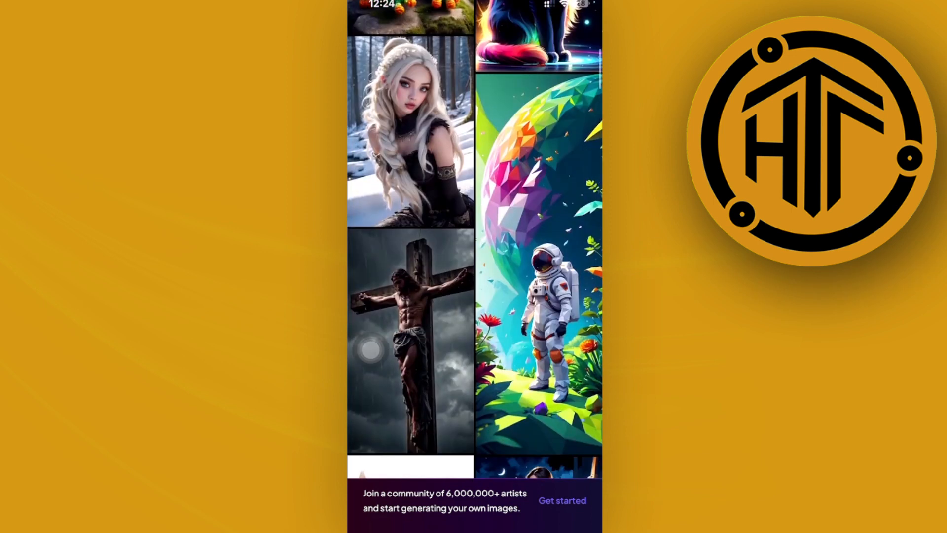
{"action": "scroll", "scroll_direction": "down", "scroll_amount": 3}
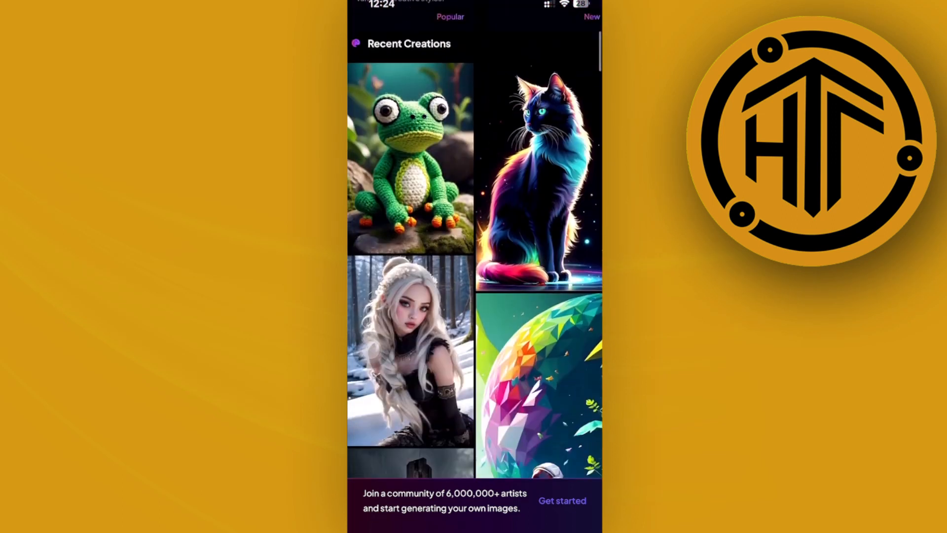
Step: Open a Recent Creations image and scroll through its generation details
{"action": "left_click", "coordinate": [410, 353]}
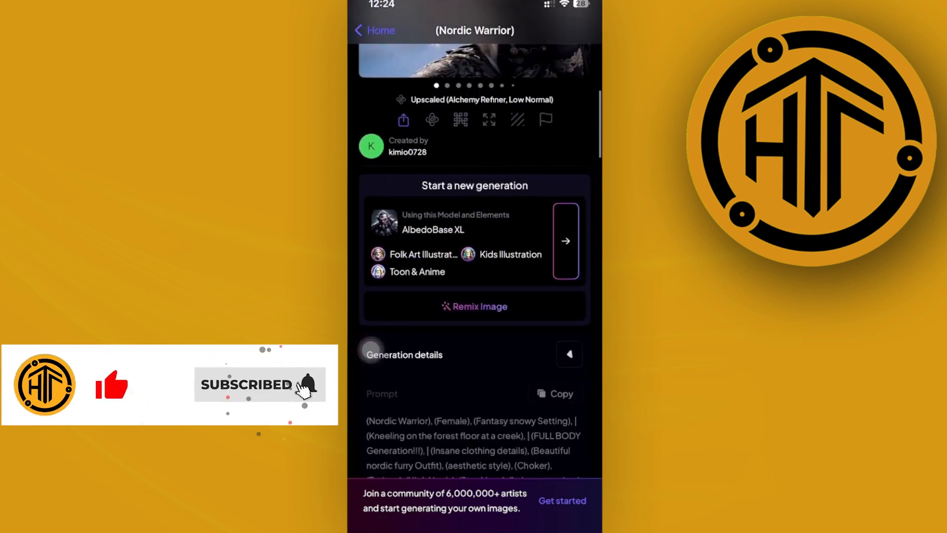
{"action": "scroll", "scroll_direction": "down", "scroll_amount": 3}
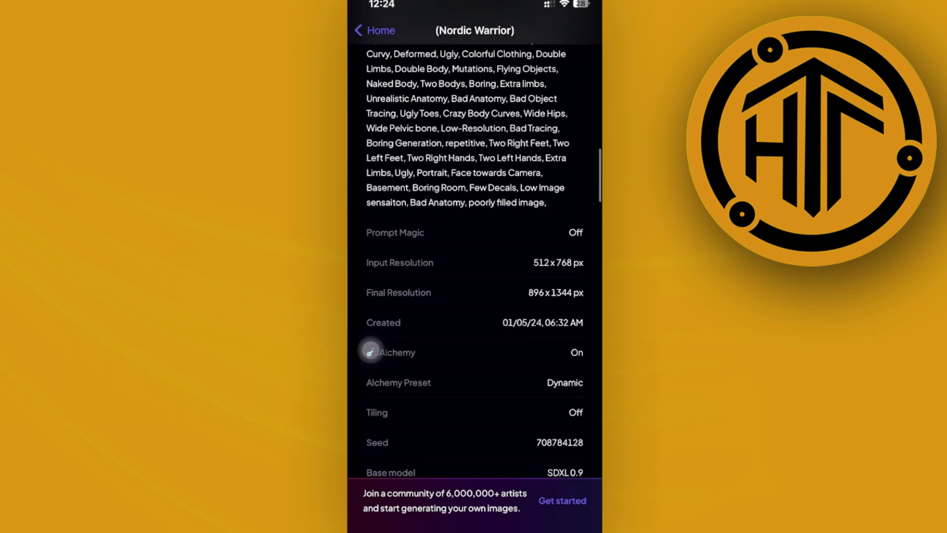
{"action": "scroll", "scroll_direction": "down", "scroll_amount": 3}
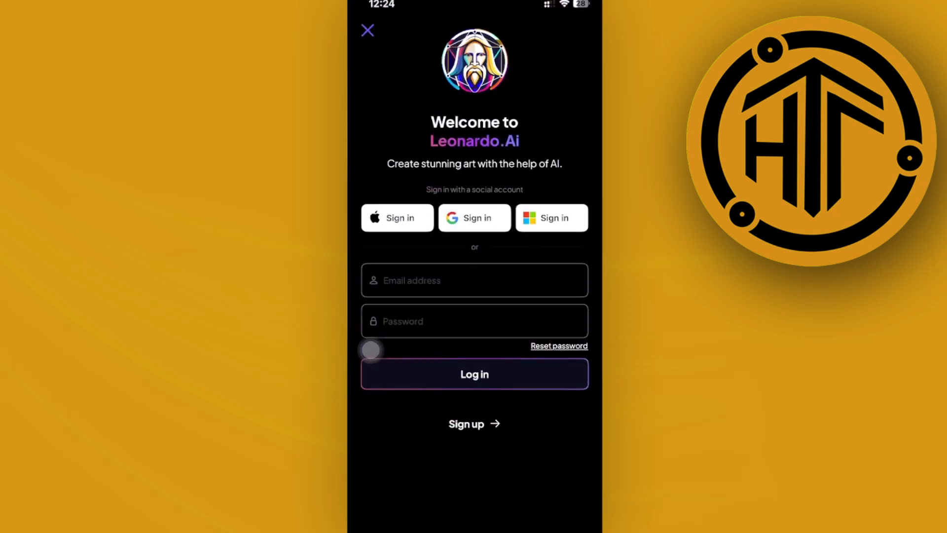
Step: Dismiss the sign-in prompt and scroll to the (((fuzzy colors))) dragon image details
{"action": "left_click", "coordinate": [367, 30]}
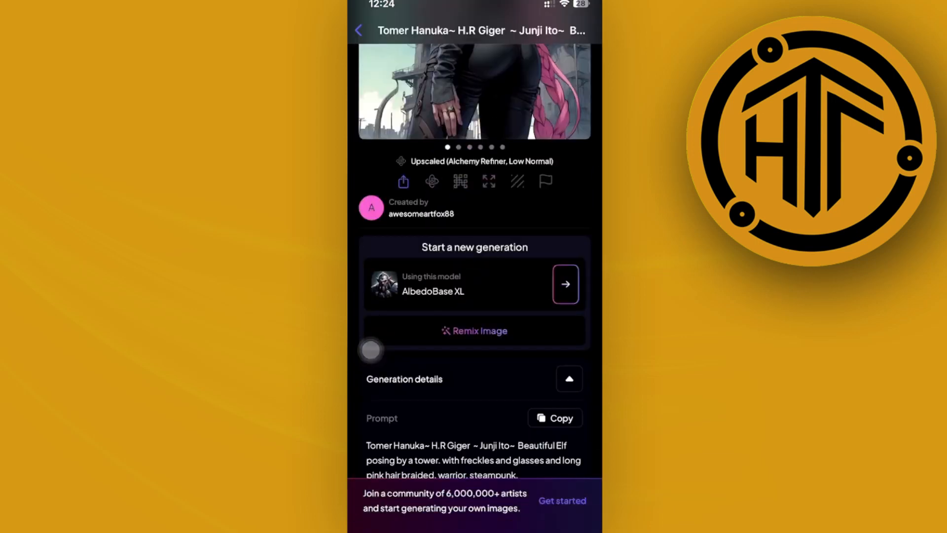
{"action": "scroll", "scroll_direction": "down", "scroll_amount": 3}
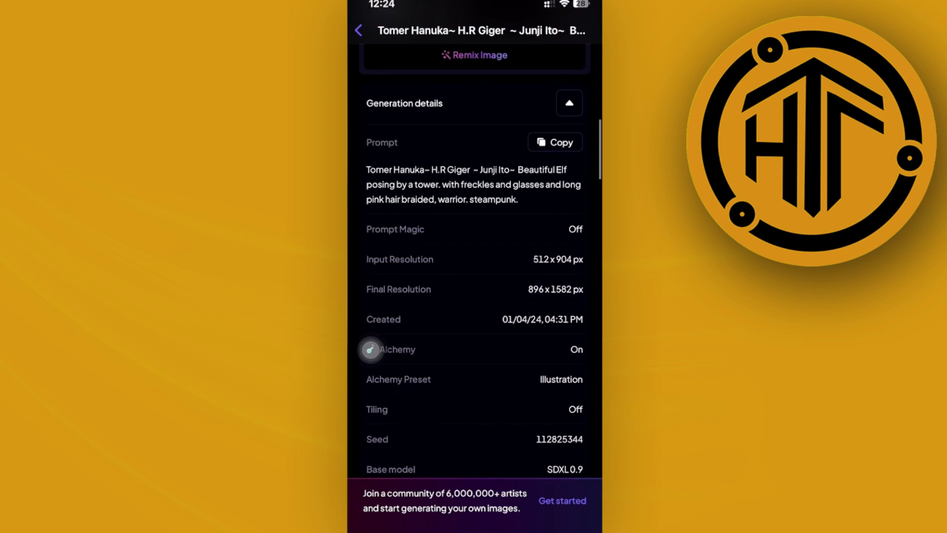
{"action": "scroll", "scroll_direction": "down", "scroll_amount": 3}
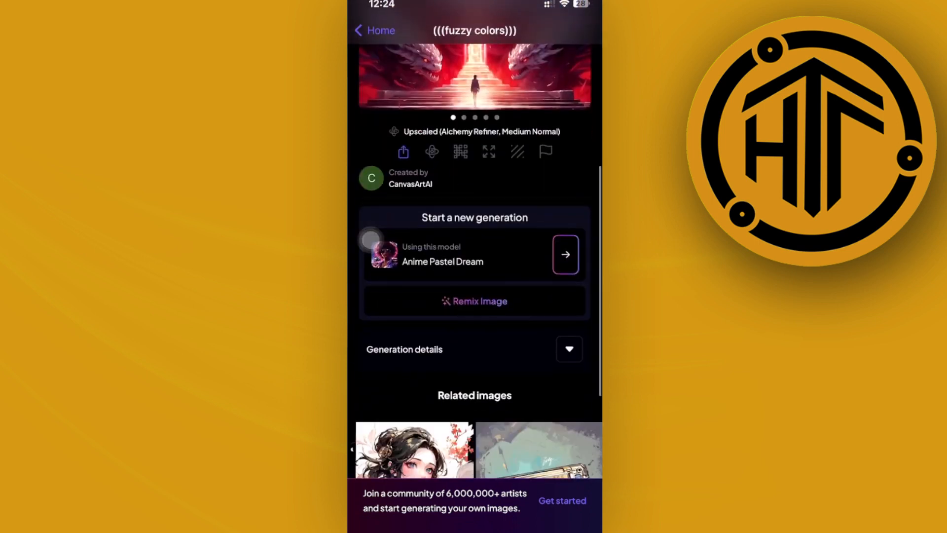
Step: Scroll through the (((fuzzy colors))) image's prompt, negative prompt and generation settings
{"action": "scroll", "scroll_direction": "down", "scroll_amount": 3}
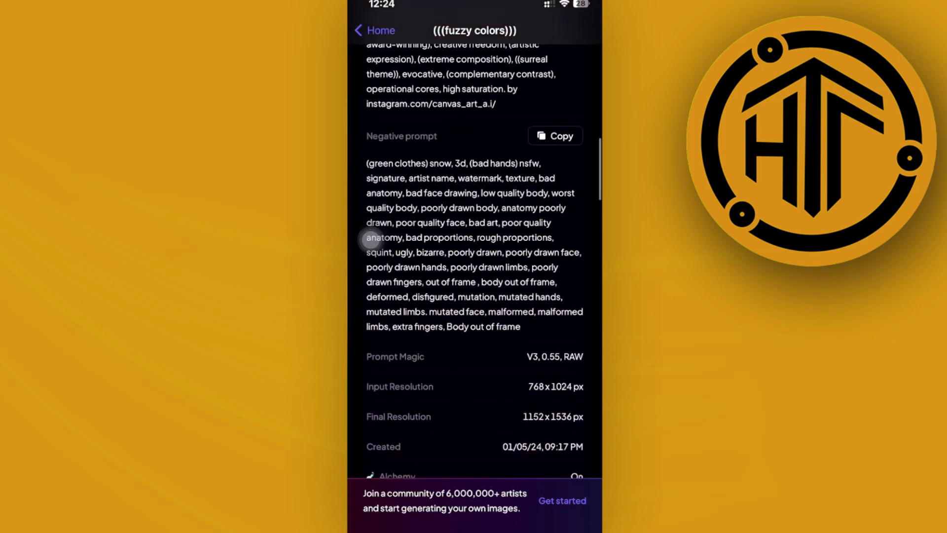
{"action": "scroll", "scroll_direction": "down", "scroll_amount": 3}
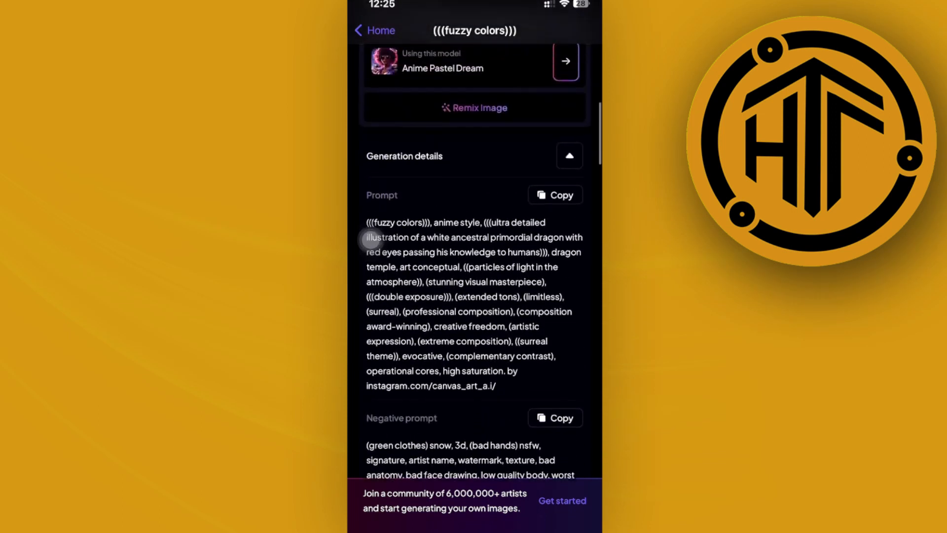
{"action": "scroll", "scroll_direction": "down", "scroll_amount": 3}
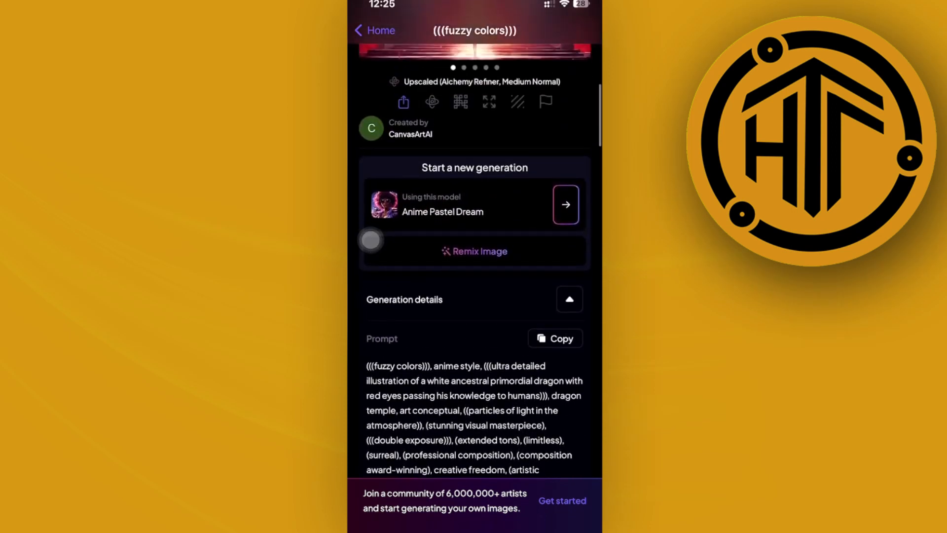